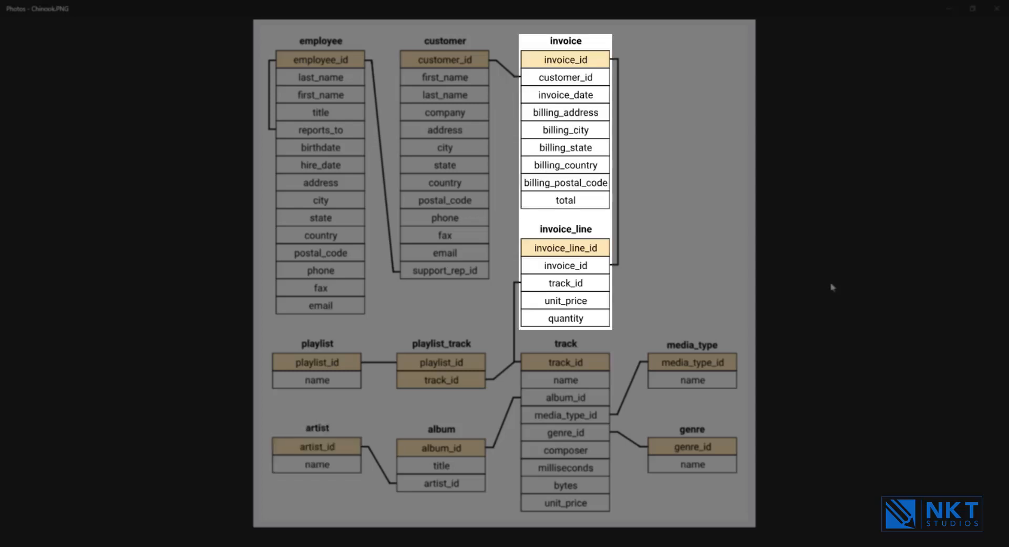
{"action": "mouse_move", "coordinate": [841, 245]}
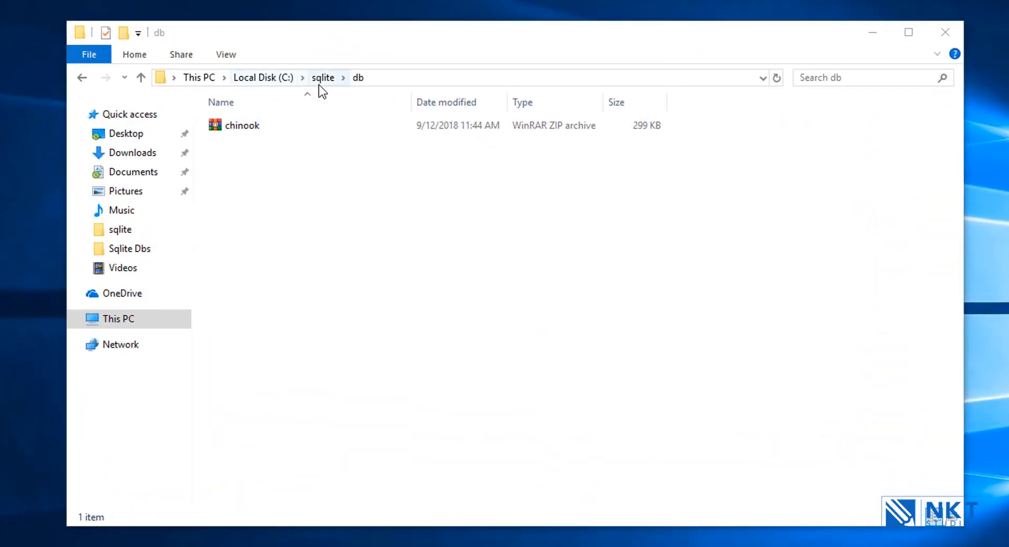
{"action": "mouse_move", "coordinate": [552, 269]}
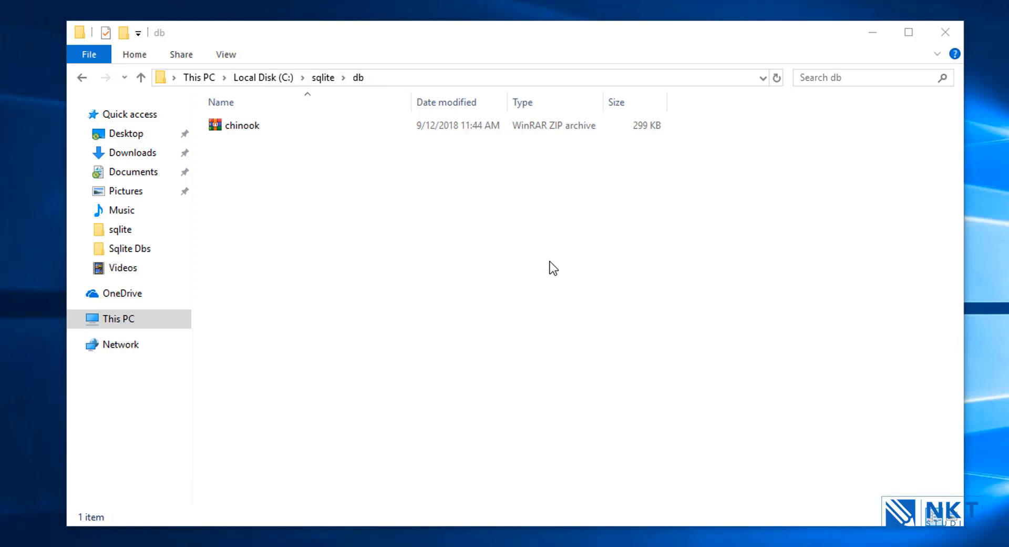
{"action": "mouse_move", "coordinate": [275, 153]}
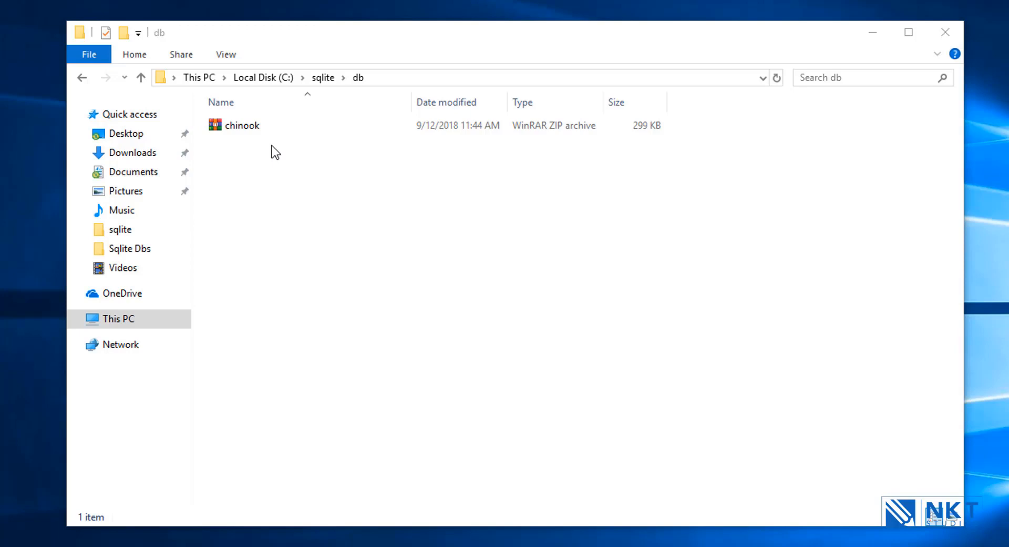
Select the chinook ZIP archive in the C:\sqlite\db folder
{"action": "left_click", "coordinate": [245, 126]}
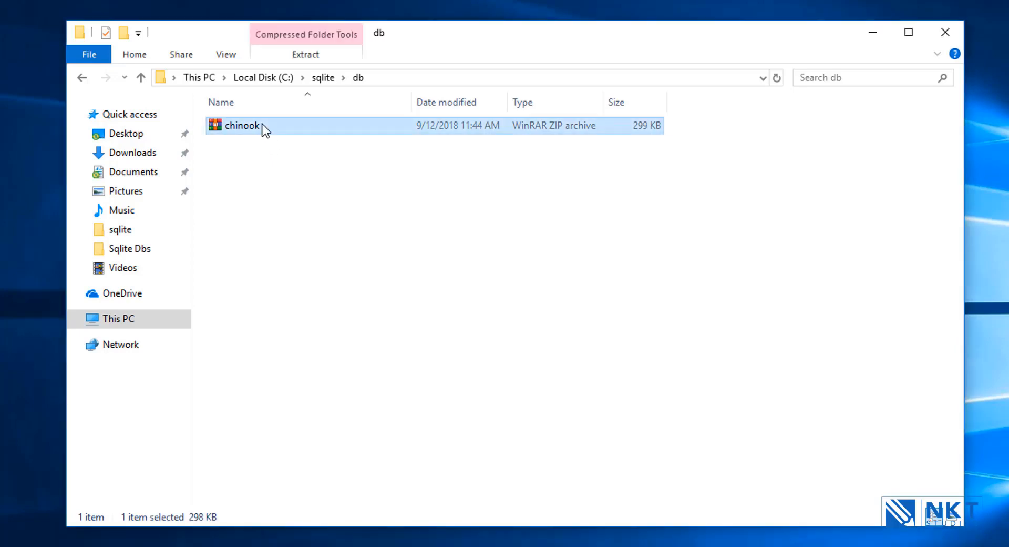
Extract the chinook archive here so chinook.db appears beside it, then deselect
{"action": "right_click", "coordinate": [242, 126]}
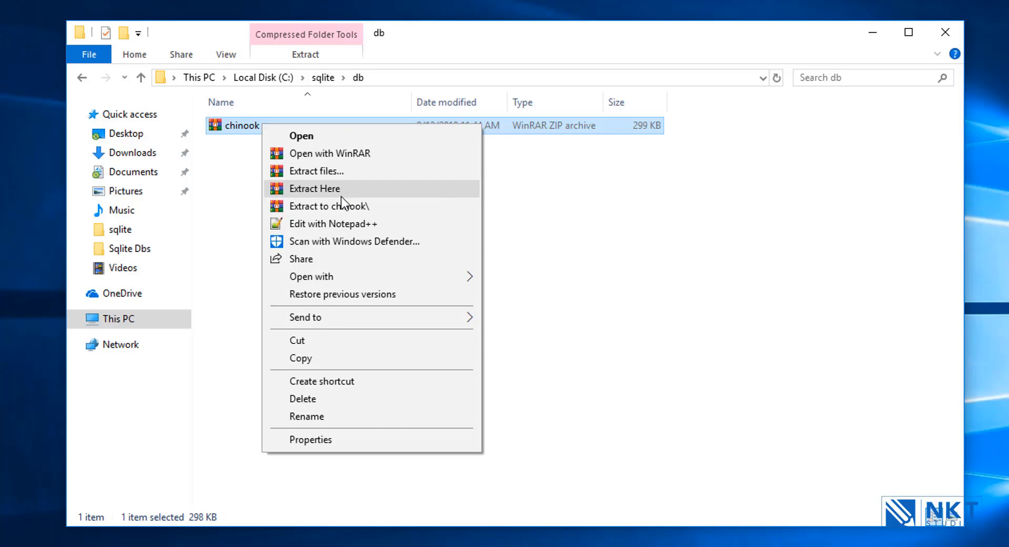
{"action": "mouse_move", "coordinate": [348, 194]}
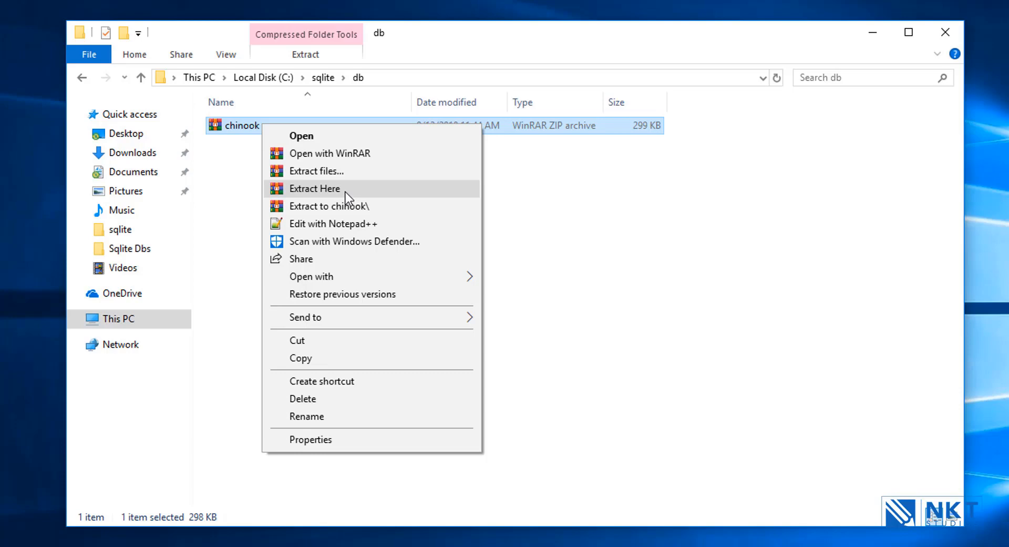
{"action": "left_click", "coordinate": [314, 188]}
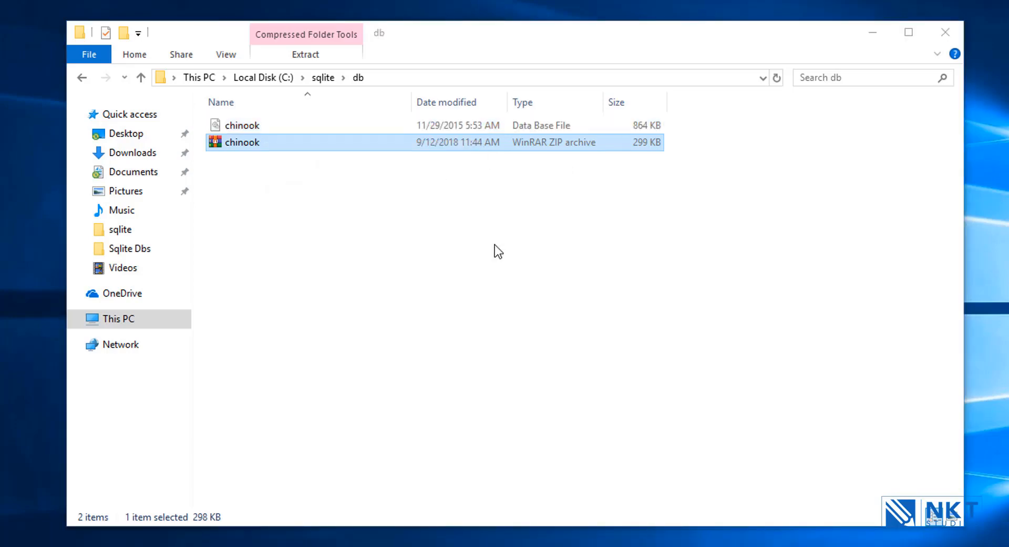
{"action": "left_click", "coordinate": [242, 125]}
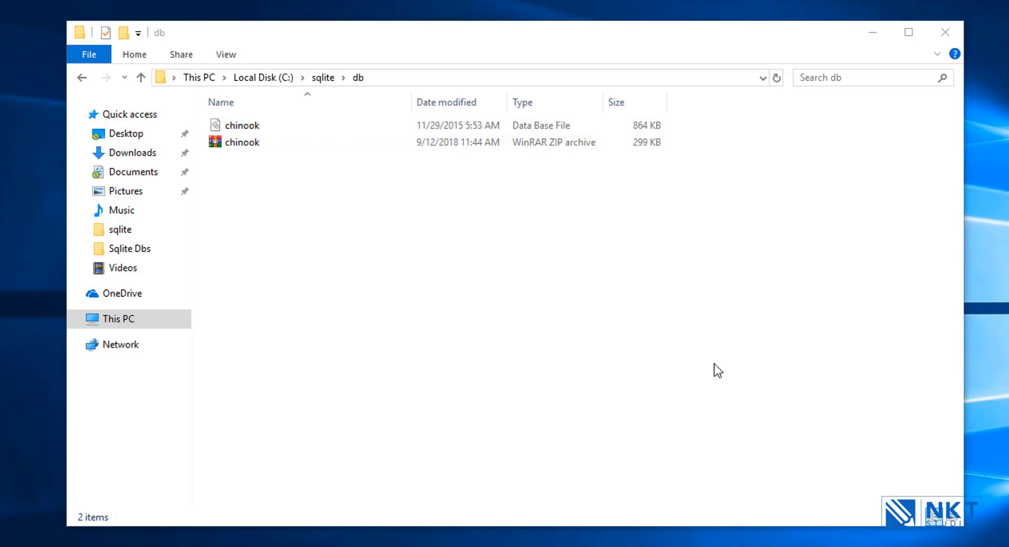
Launch cmd from the address bar at C:\sqlite\db and begin the sqlite3 command
{"action": "left_click", "coordinate": [241, 125]}
{"action": "type", "text": "cmd"}
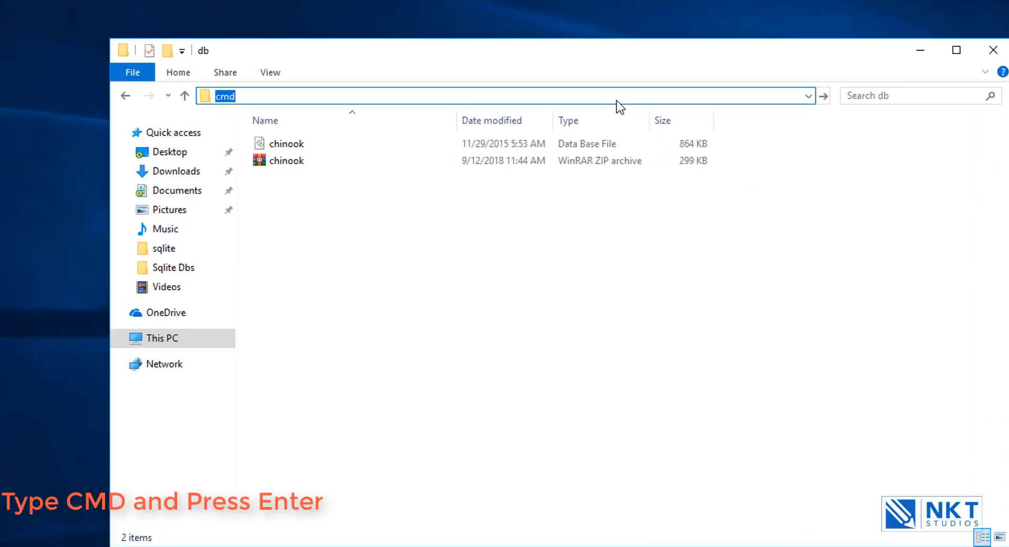
{"action": "key", "text": "Enter"}
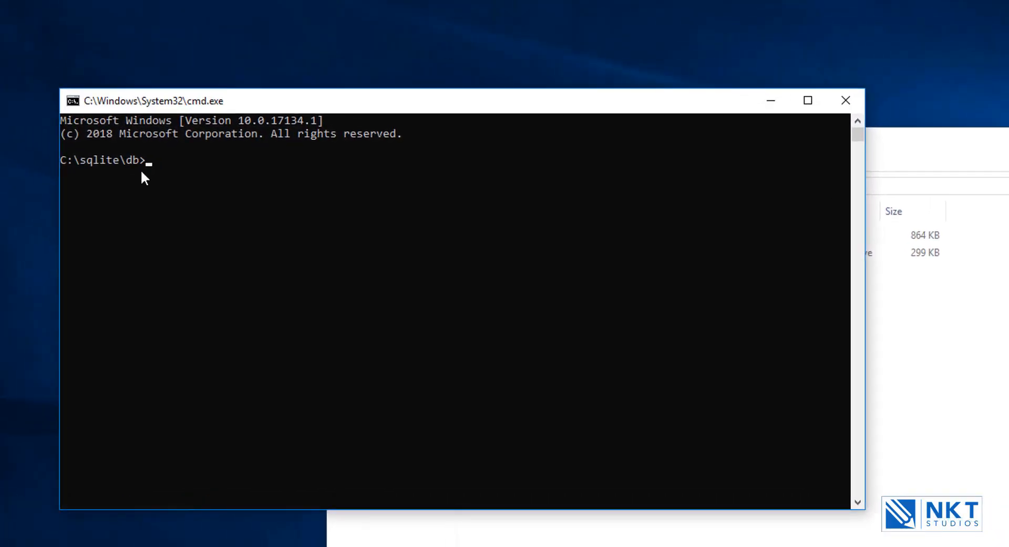
{"action": "mouse_move", "coordinate": [153, 182]}
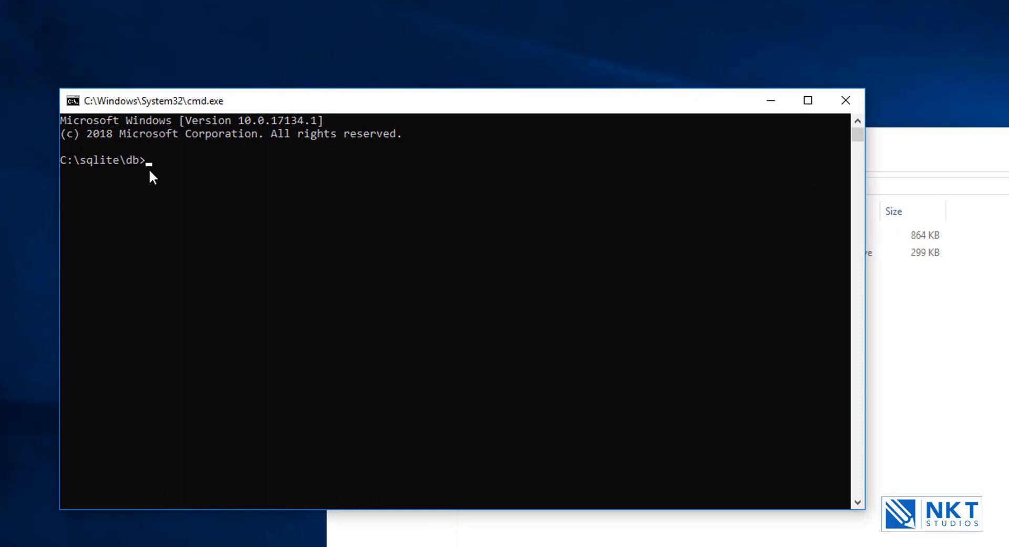
{"action": "mouse_move", "coordinate": [94, 180]}
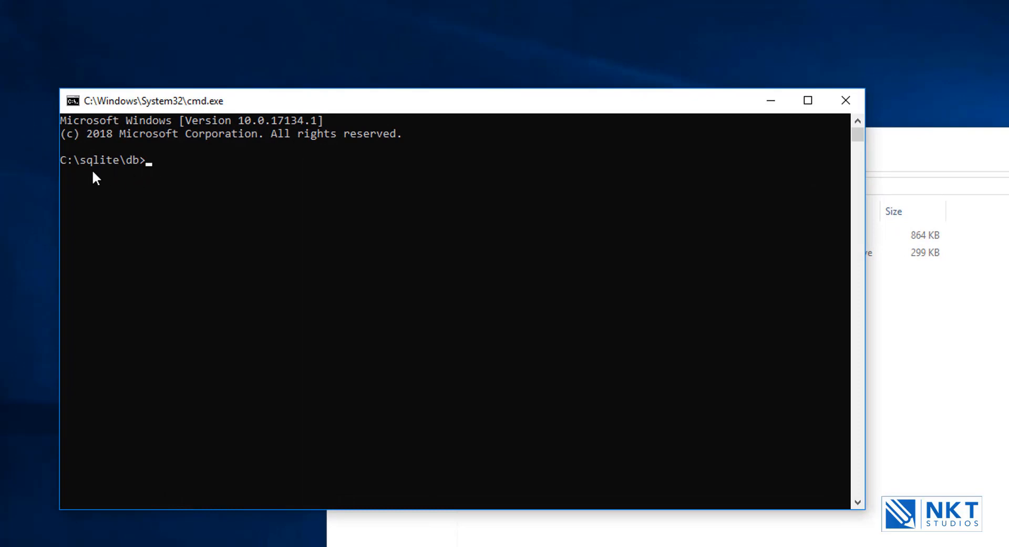
{"action": "mouse_move", "coordinate": [135, 191]}
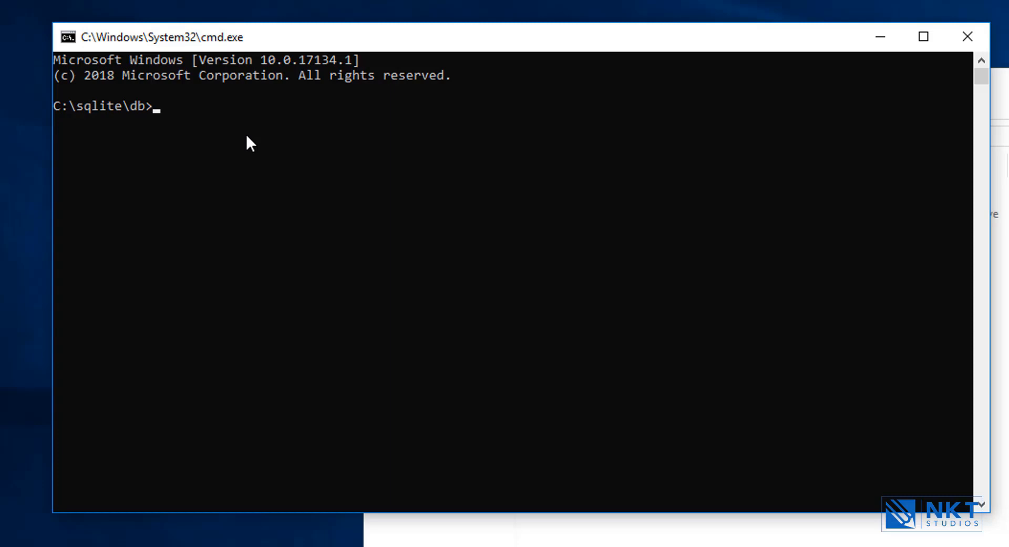
{"action": "type", "text": "sqlite3"}
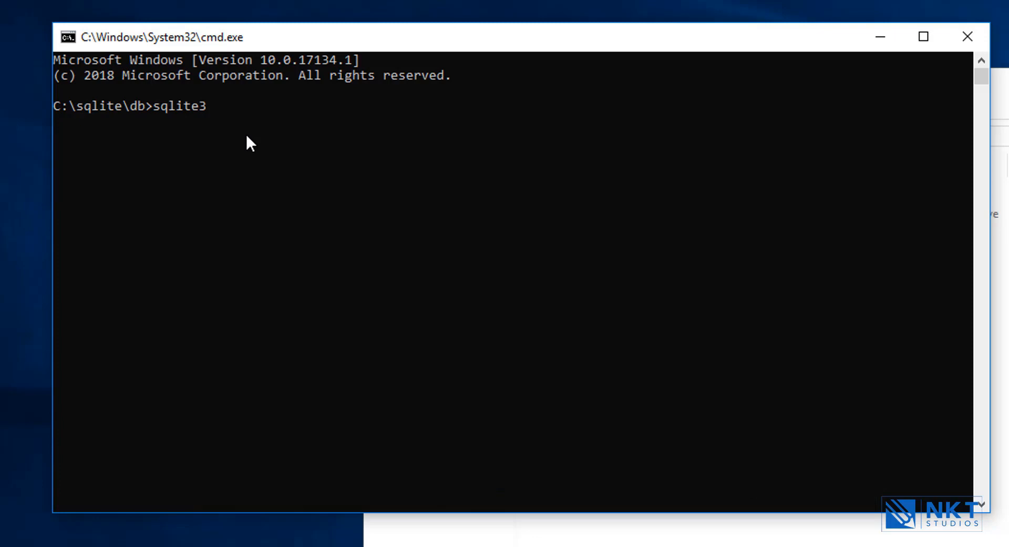
Run sqlite3 chinook.db to connect, then start typing the .tab tables command
{"action": "type", "text": "chinook"}
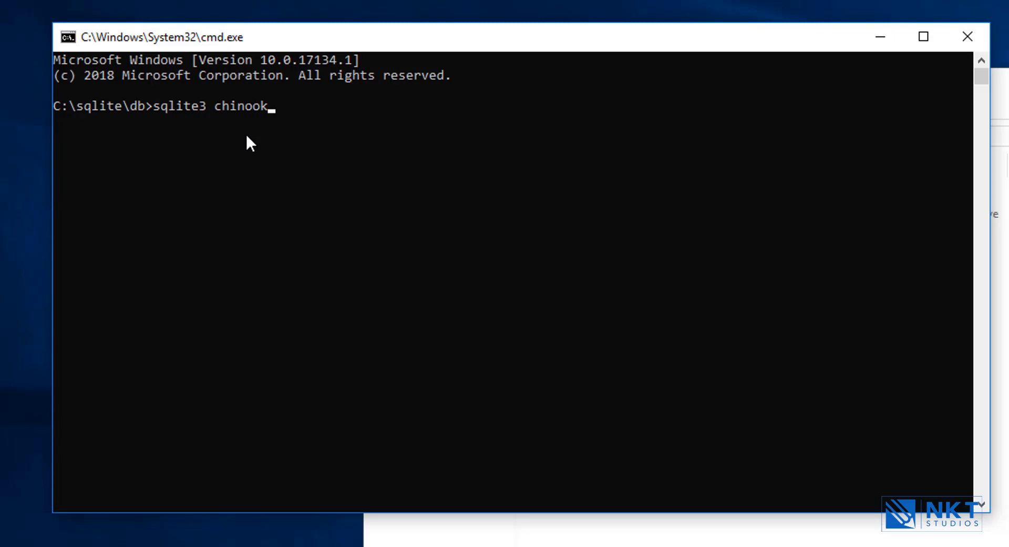
{"action": "type", "text": ".db"}
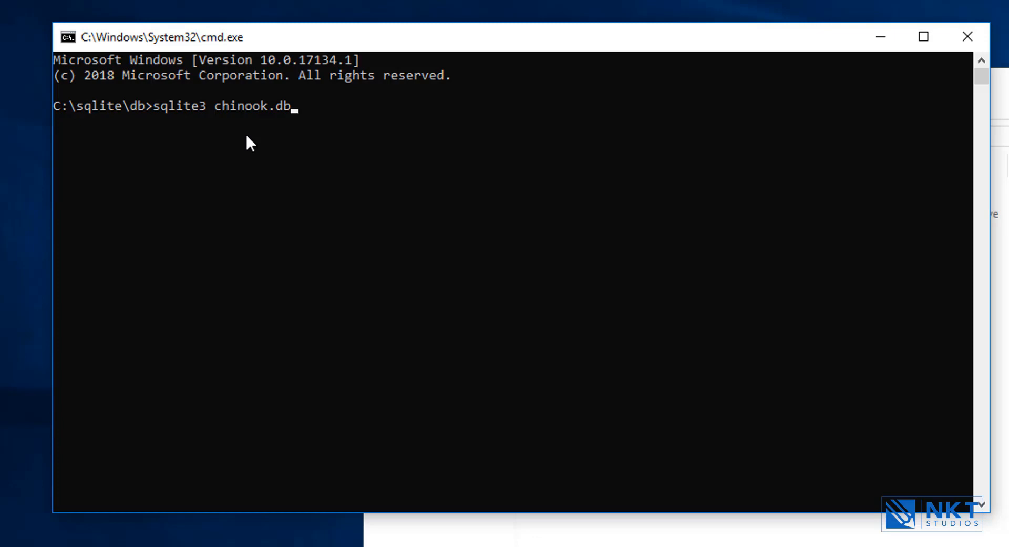
{"action": "key", "text": "Enter"}
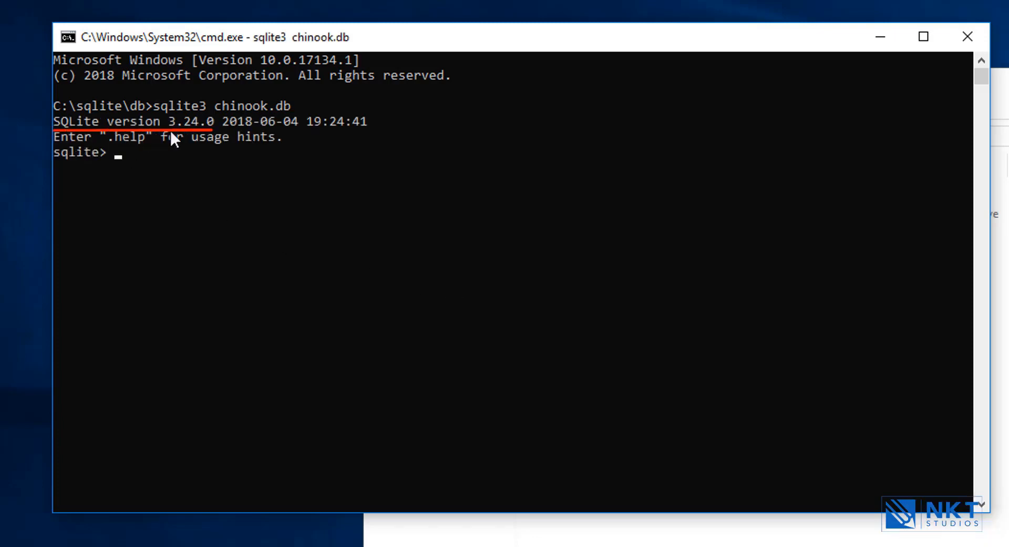
{"action": "mouse_move", "coordinate": [440, 238]}
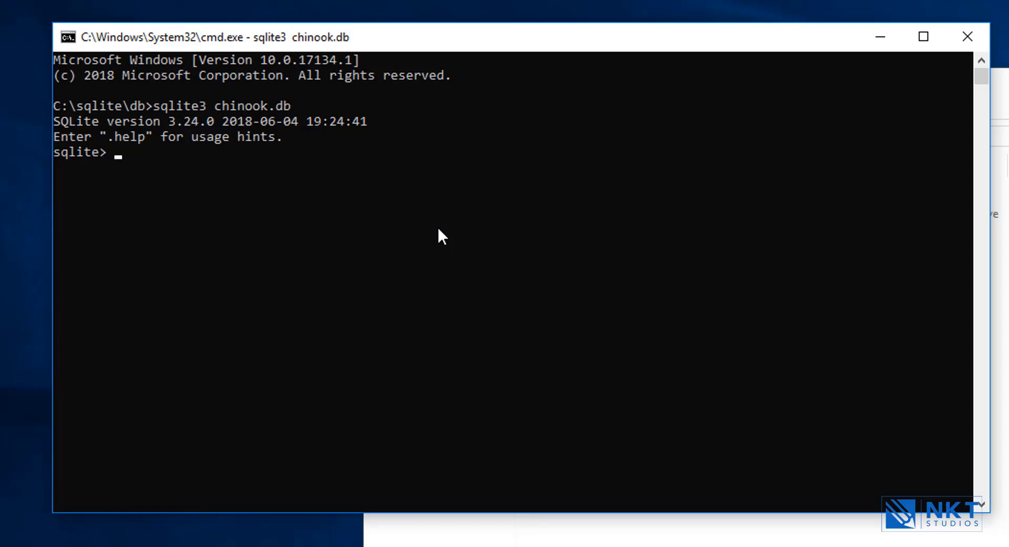
{"action": "type", "text": "."}
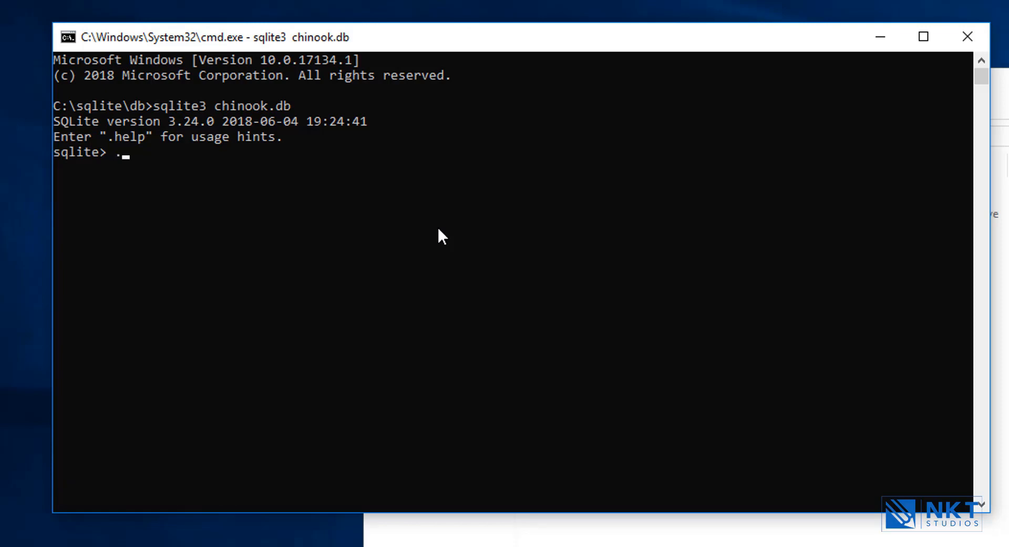
{"action": "type", "text": "tab"}
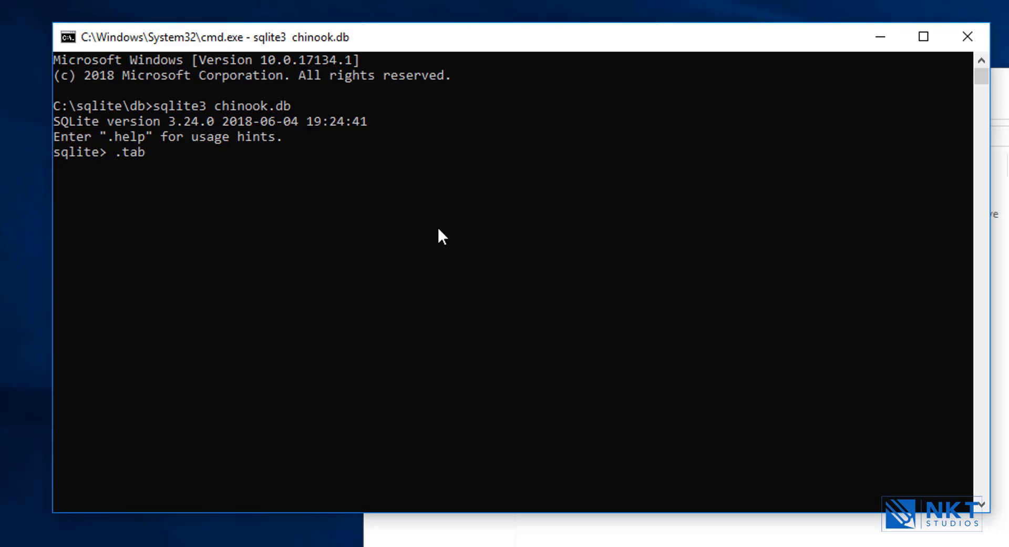